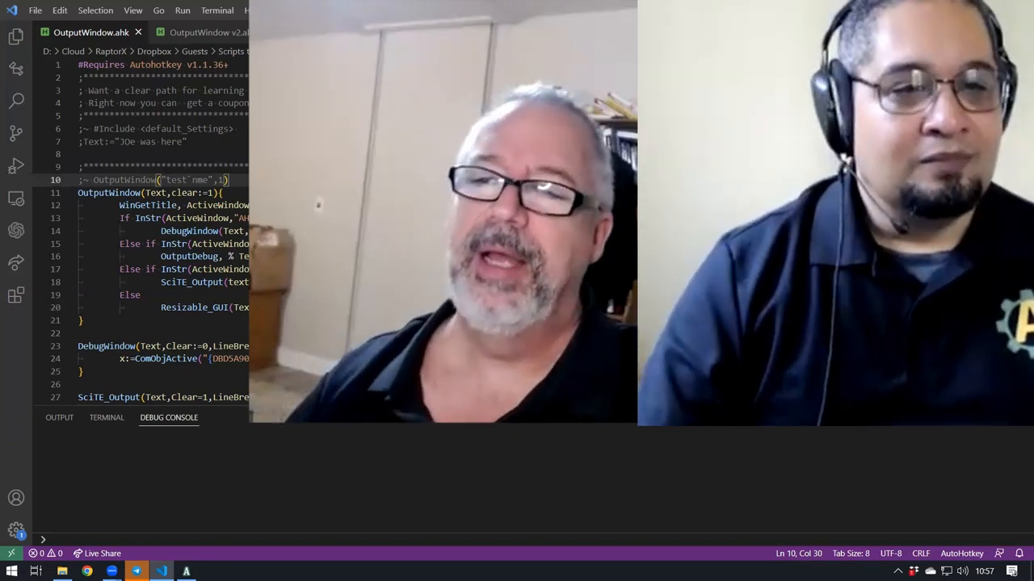
- Review the v1 script, highlighting words and the Resizable_GUI fallback call
{"action": "left_click", "coordinate": [71, 345]}
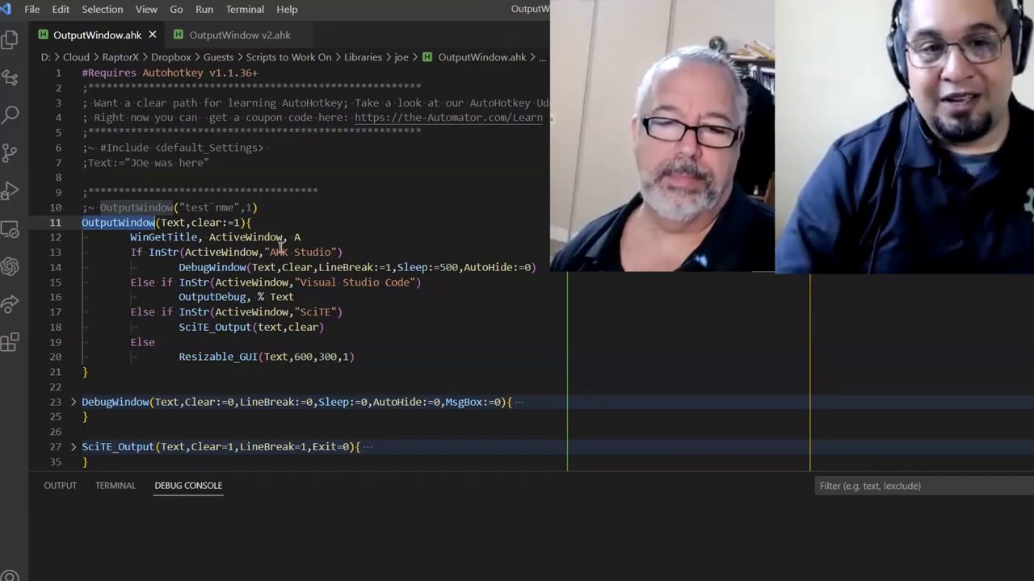
{"action": "double_click", "coordinate": [302, 251]}
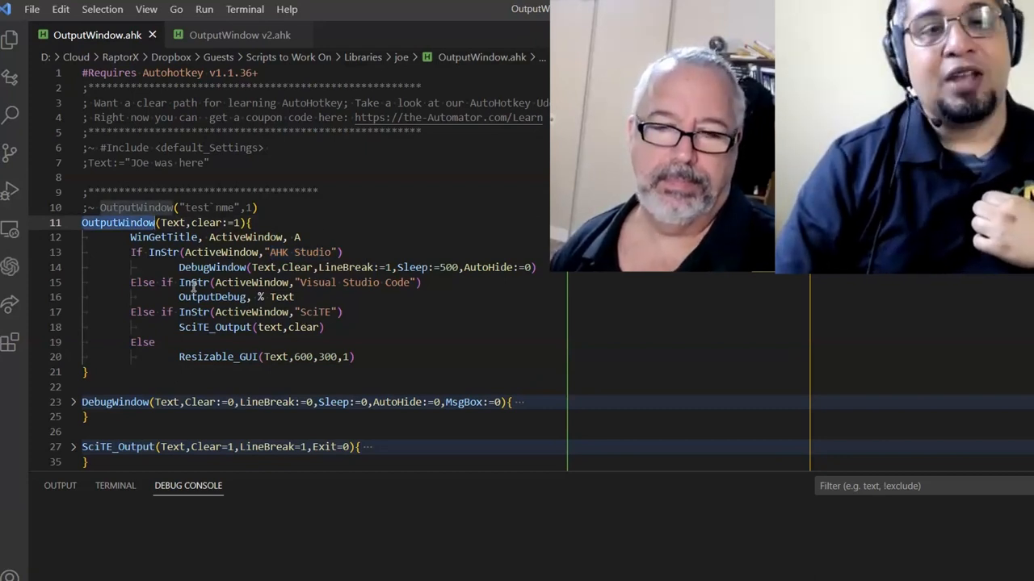
{"action": "double_click", "coordinate": [213, 267]}
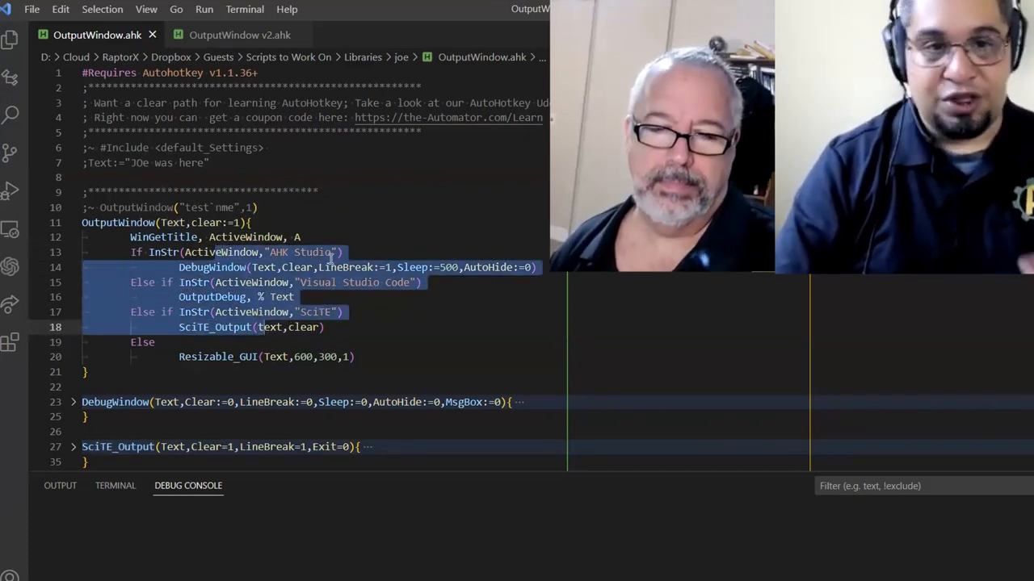
{"action": "double_click", "coordinate": [205, 357]}
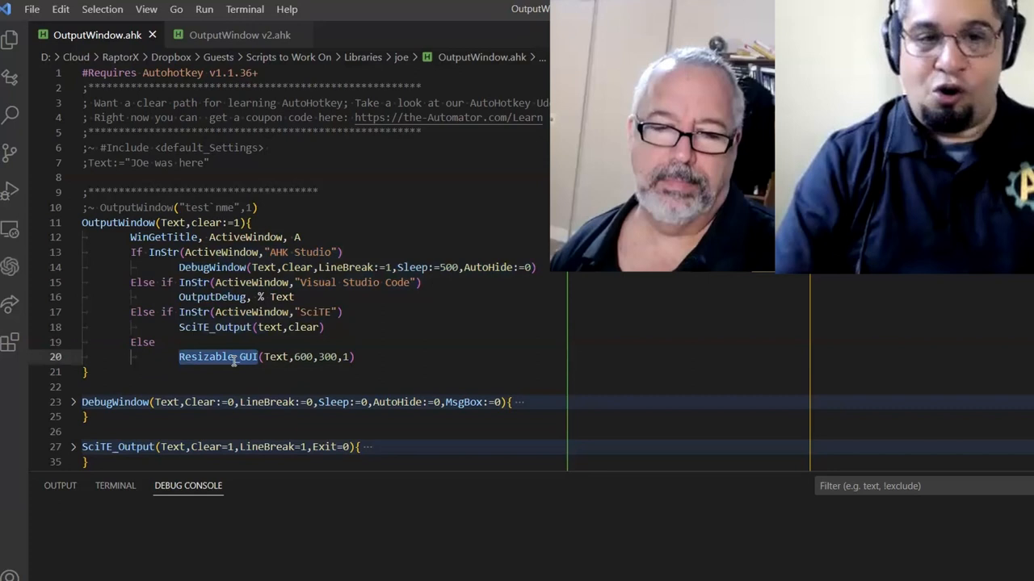
{"action": "mouse_move", "coordinate": [218, 357]}
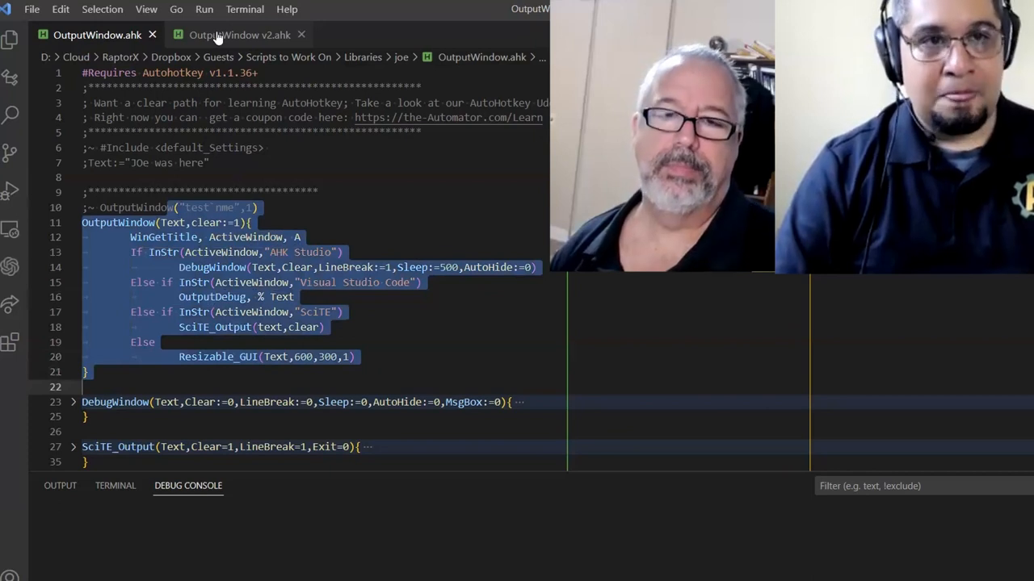
- Compare the v1 and v2 scripts, ending on OutputWindow v2.ahk
{"action": "left_click", "coordinate": [239, 35]}
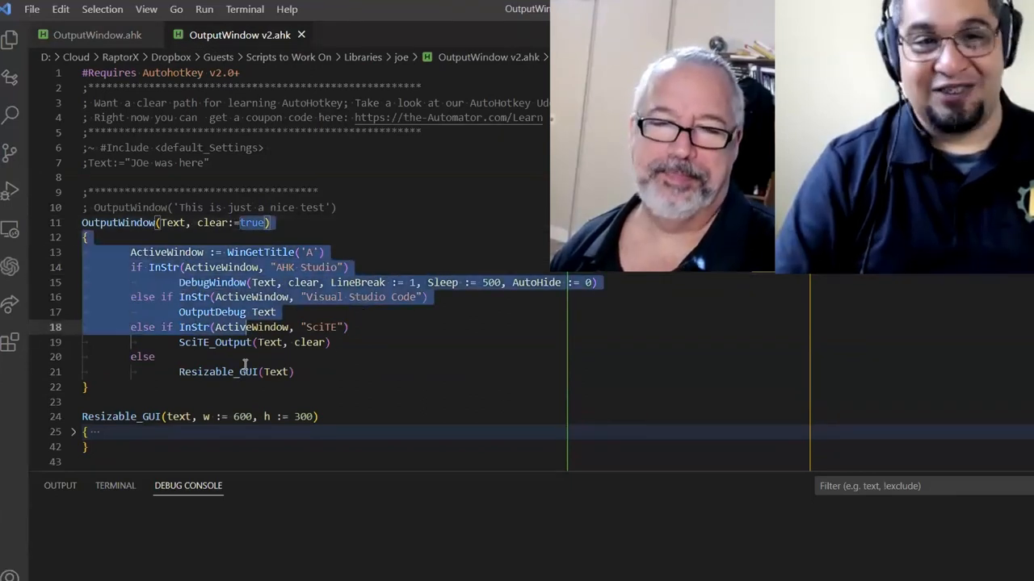
{"action": "left_click", "coordinate": [96, 35]}
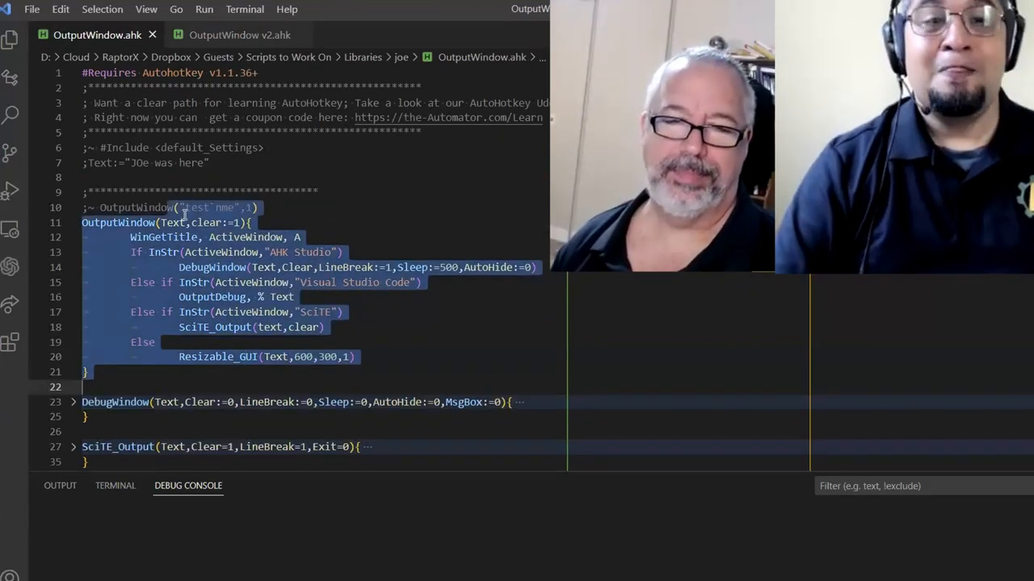
{"action": "scroll", "scroll_direction": "down", "scroll_amount": 3}
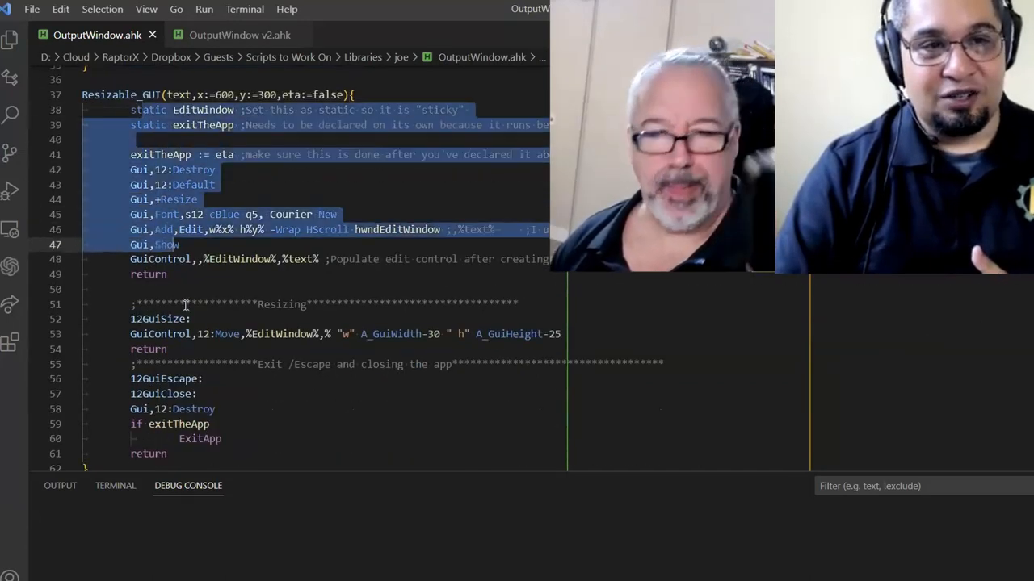
{"action": "left_click", "coordinate": [239, 34]}
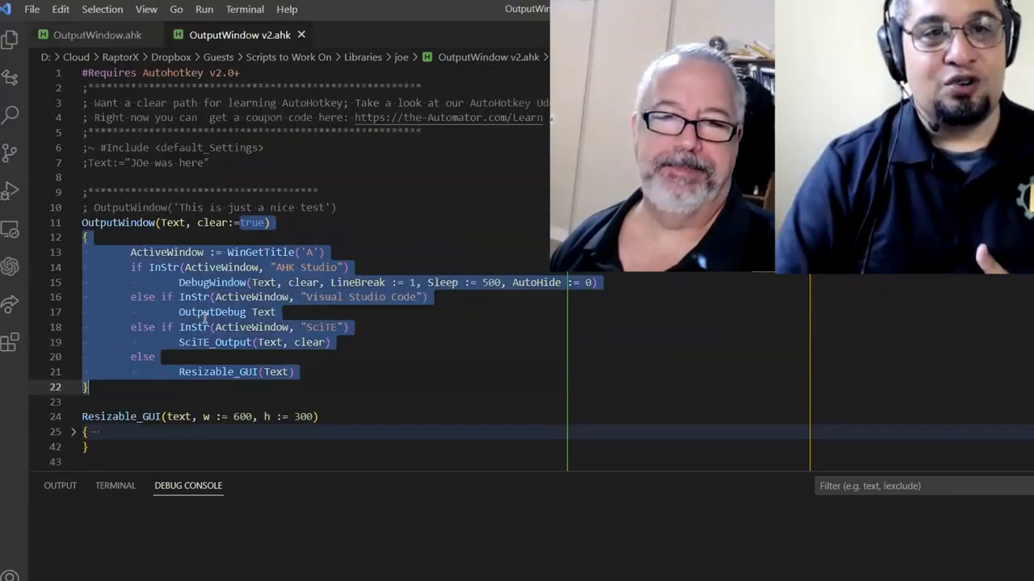
{"action": "scroll", "scroll_direction": "down", "scroll_amount": 3}
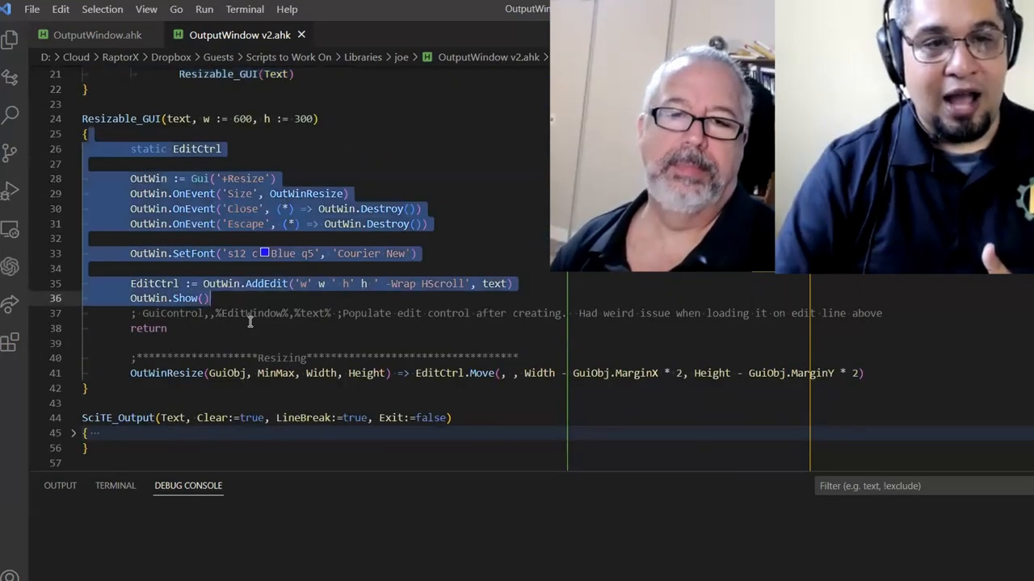
{"action": "left_click", "coordinate": [222, 358]}
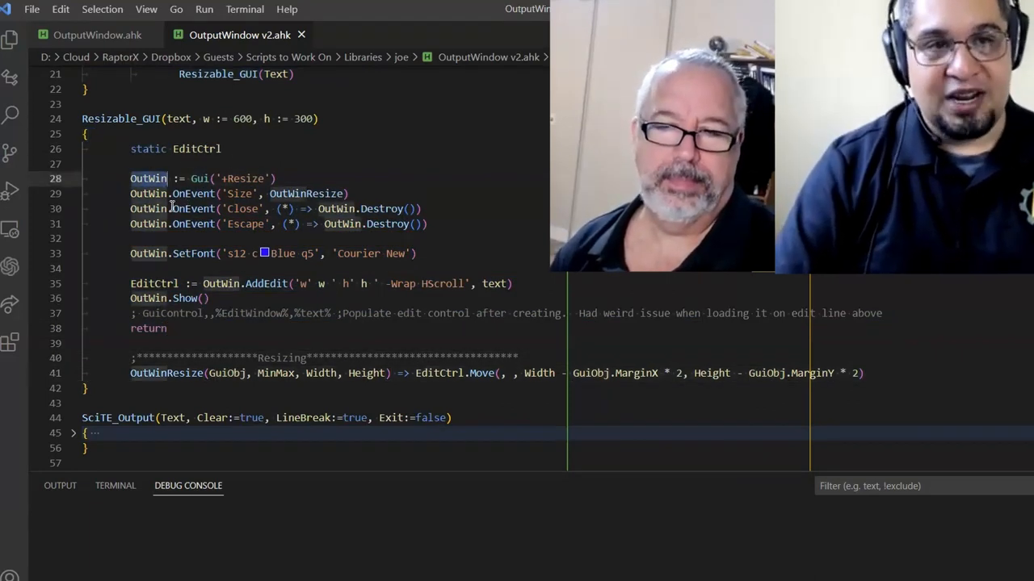
{"action": "mouse_move", "coordinate": [380, 232]}
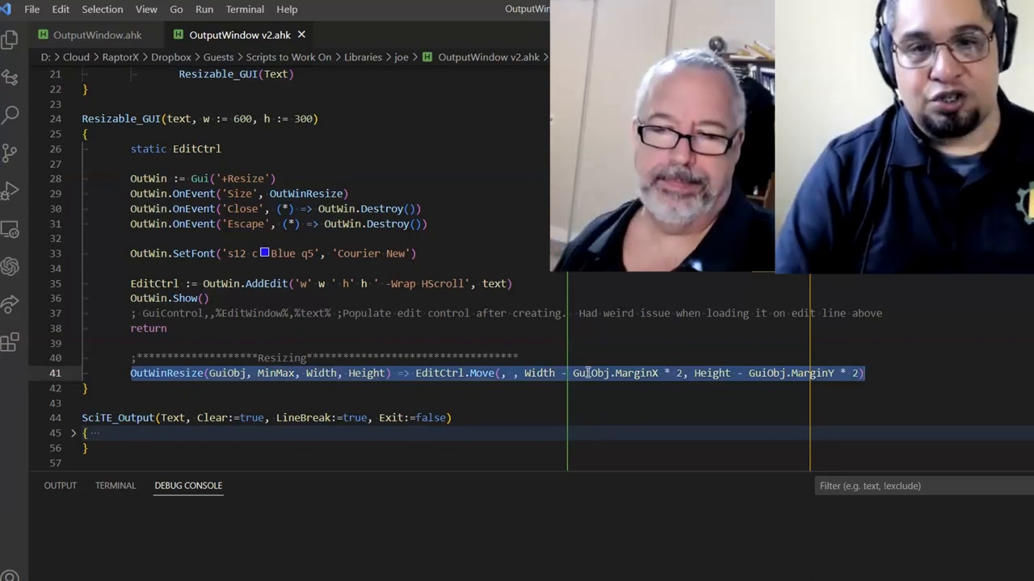
{"action": "left_click", "coordinate": [97, 35]}
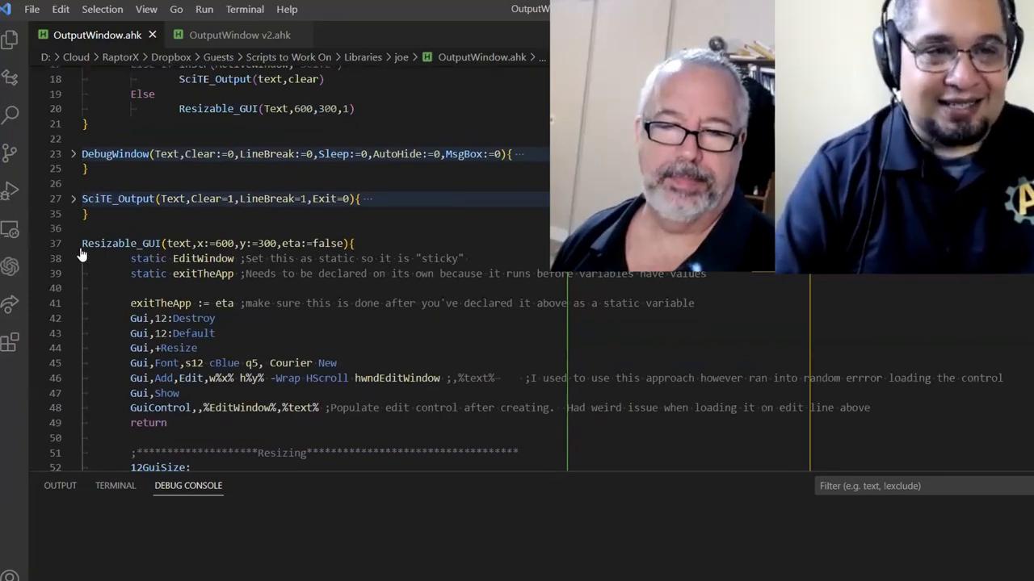
{"action": "left_click", "coordinate": [239, 35]}
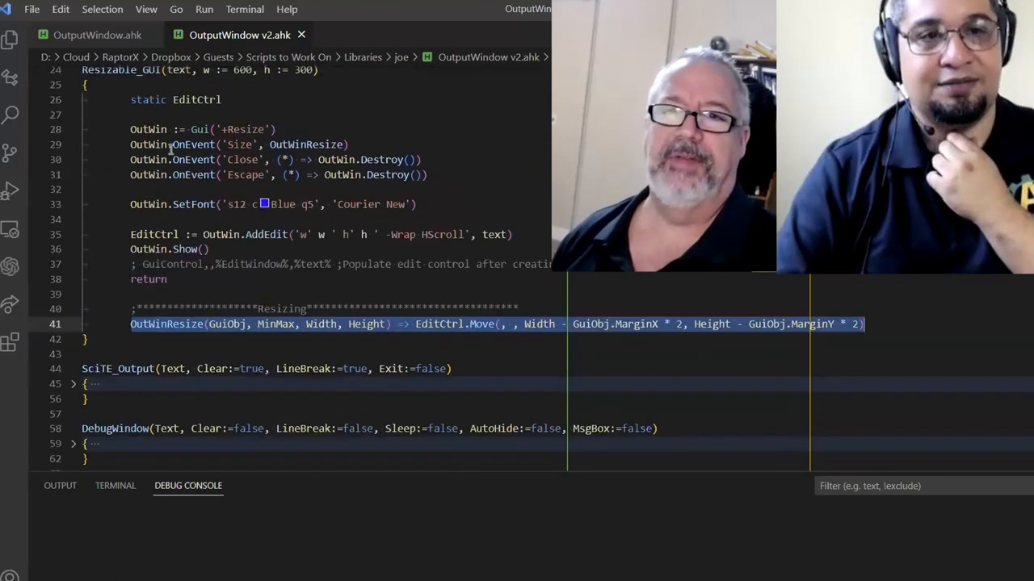
{"action": "left_click", "coordinate": [210, 235]}
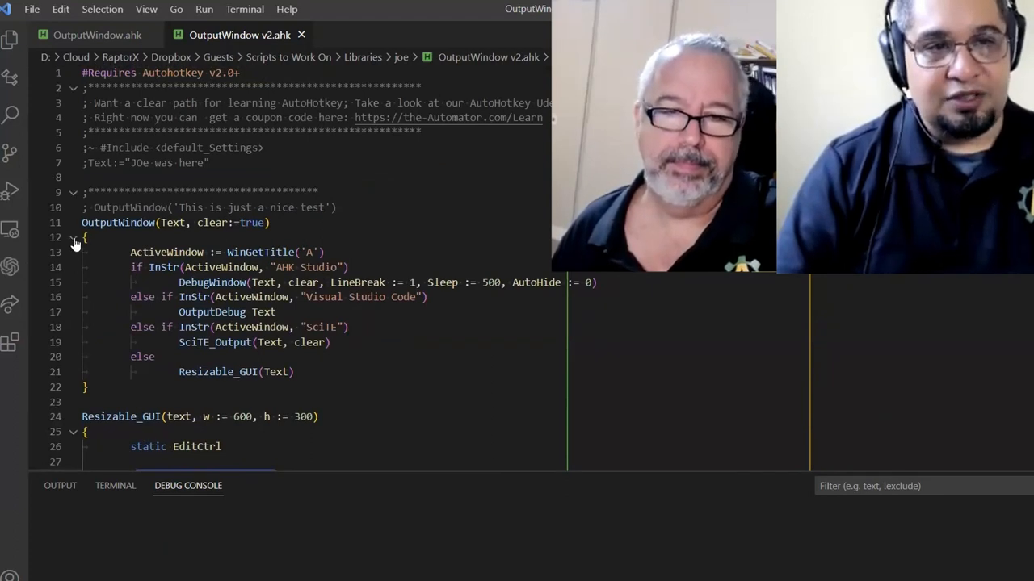
- Fold the function bodies, uncomment the OutputWindow test call, and add return
{"action": "left_click", "coordinate": [72, 237]}
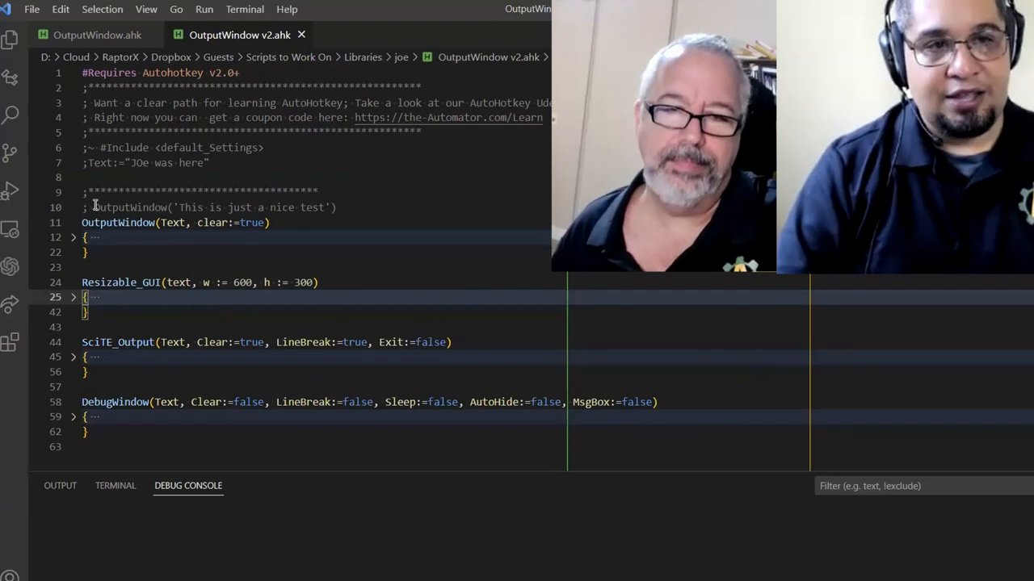
{"action": "double_click", "coordinate": [129, 208]}
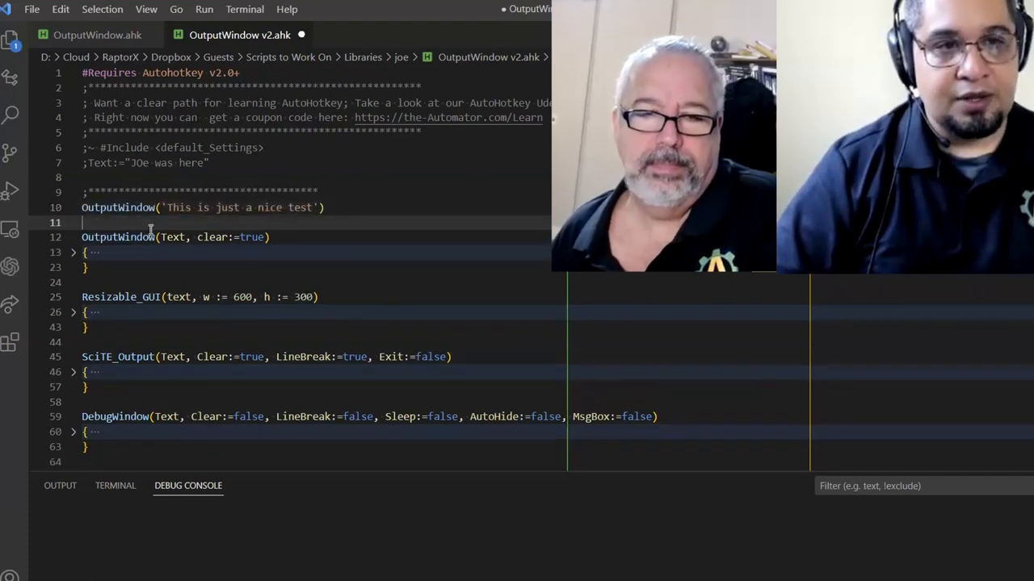
{"action": "type", "text": "return"}
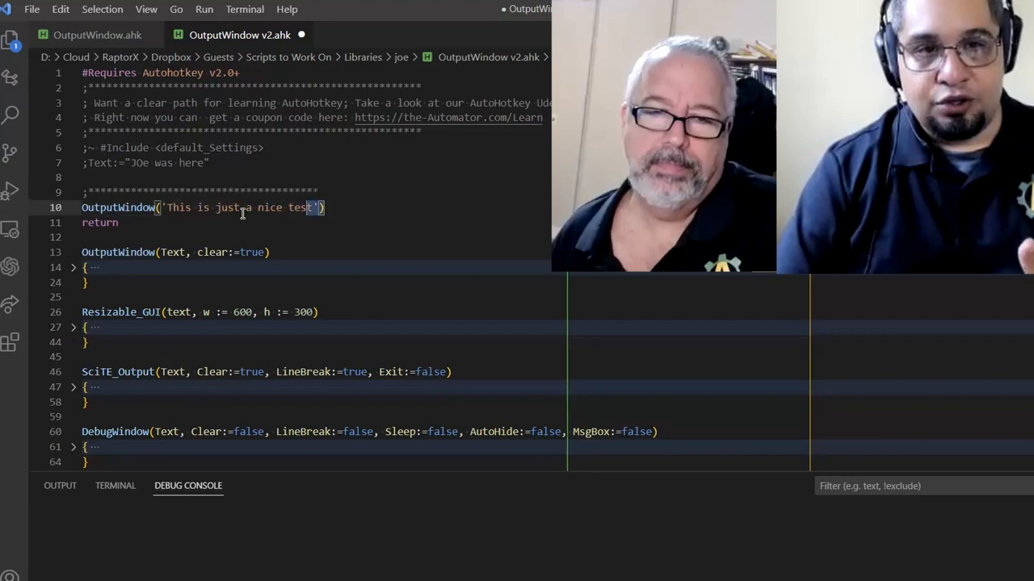
- Highlight the test string passed to OutputWindow and run the script
{"action": "double_click", "coordinate": [116, 207]}
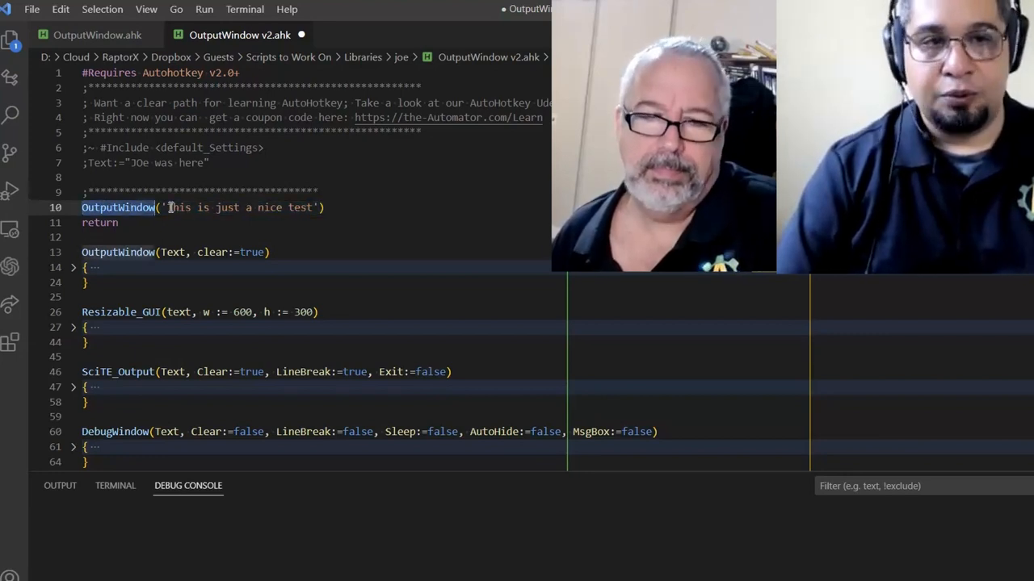
{"action": "double_click", "coordinate": [242, 208]}
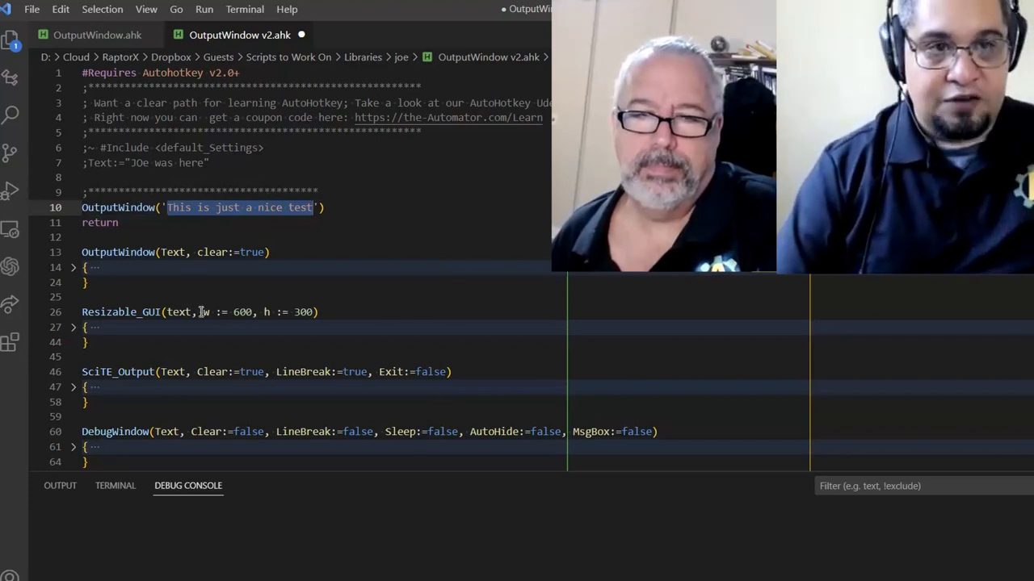
{"action": "double_click", "coordinate": [117, 207]}
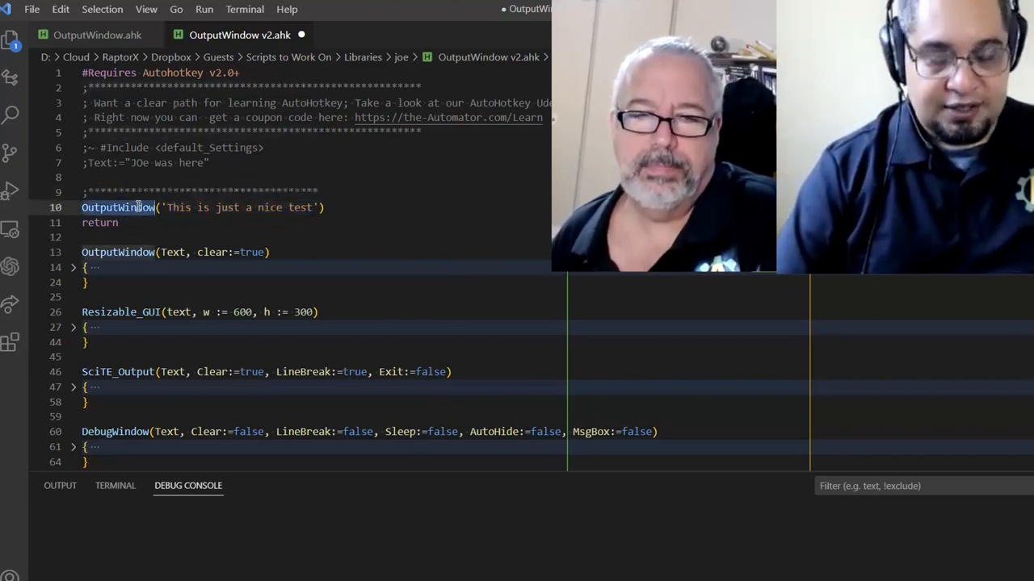
{"action": "left_click", "coordinate": [11, 191]}
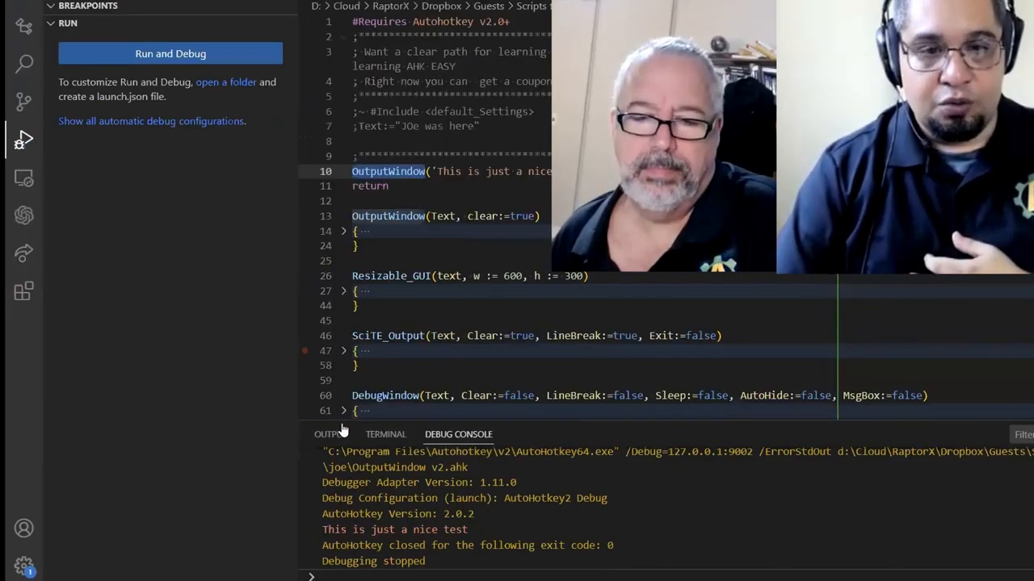
- Check the printed test text in the Debug Console before moving to SciTE4AutoHotkey
{"action": "double_click", "coordinate": [355, 529]}
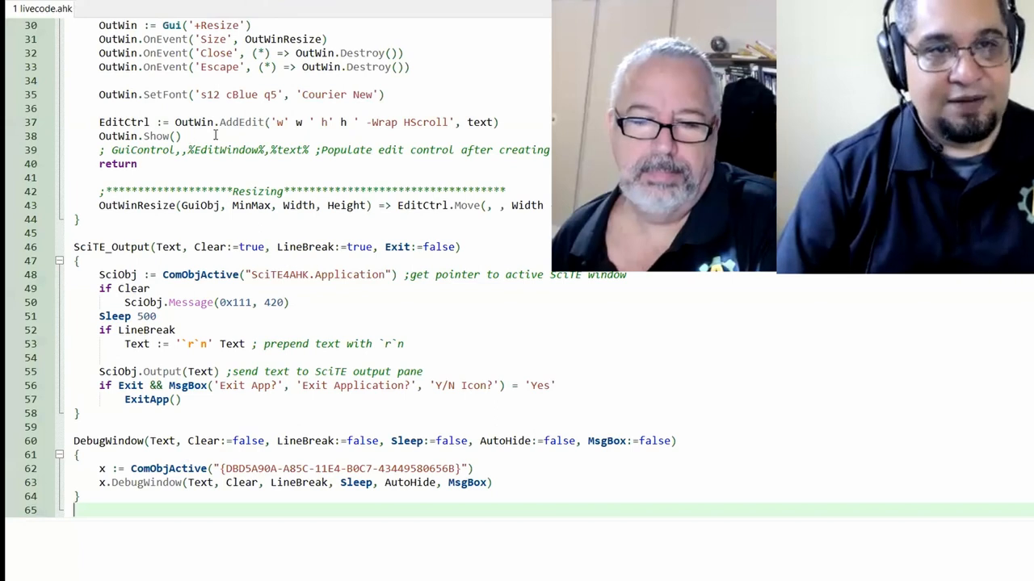
- Scroll the SciTE output pane showing 'This is just a nice test', exit code 0
{"action": "scroll", "scroll_direction": "down", "scroll_amount": 3}
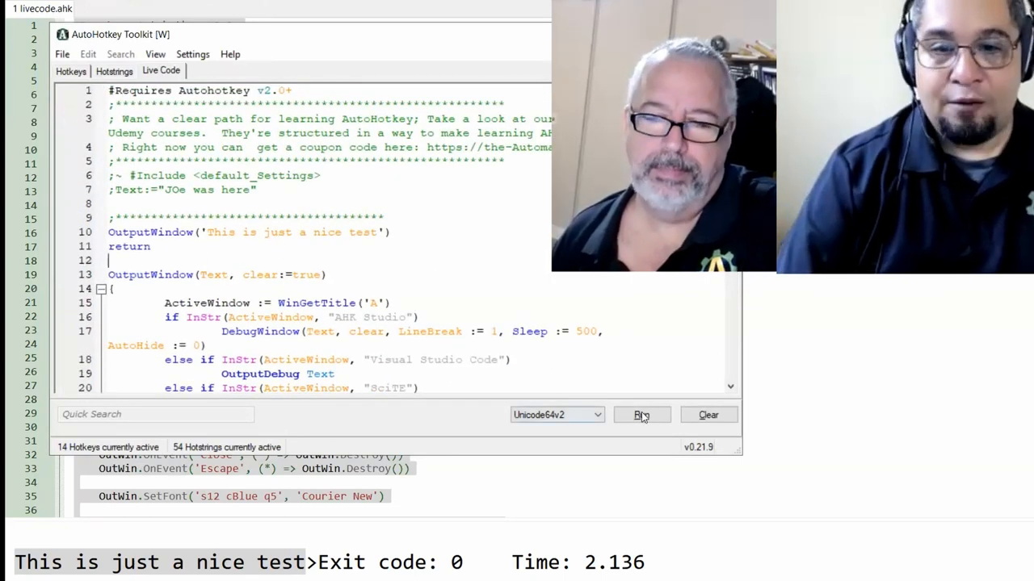
- Rerun the Live Code test, then go back to the v2 script in VS Code
{"action": "left_click", "coordinate": [641, 414]}
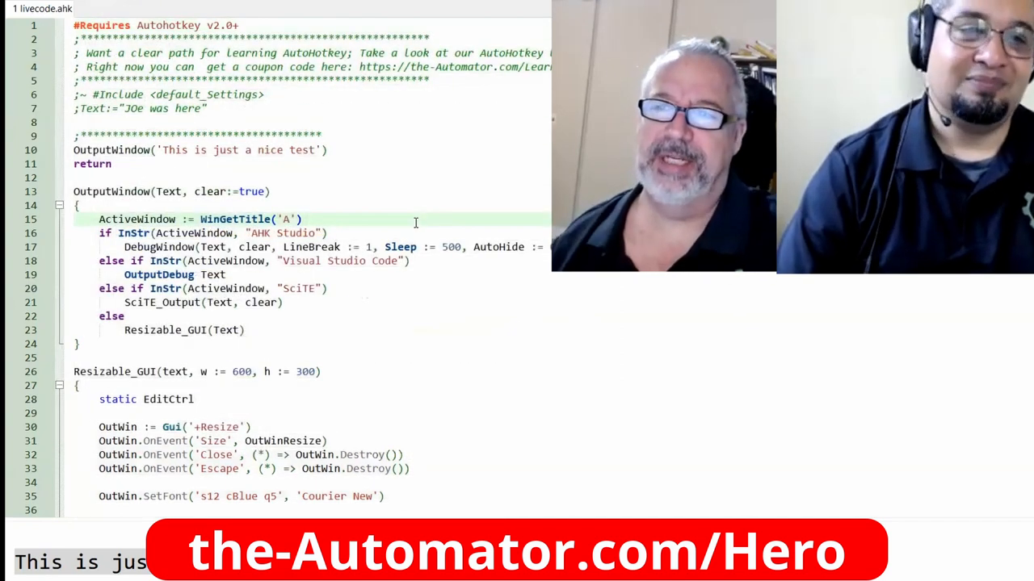
{"action": "left_click", "coordinate": [23, 138]}
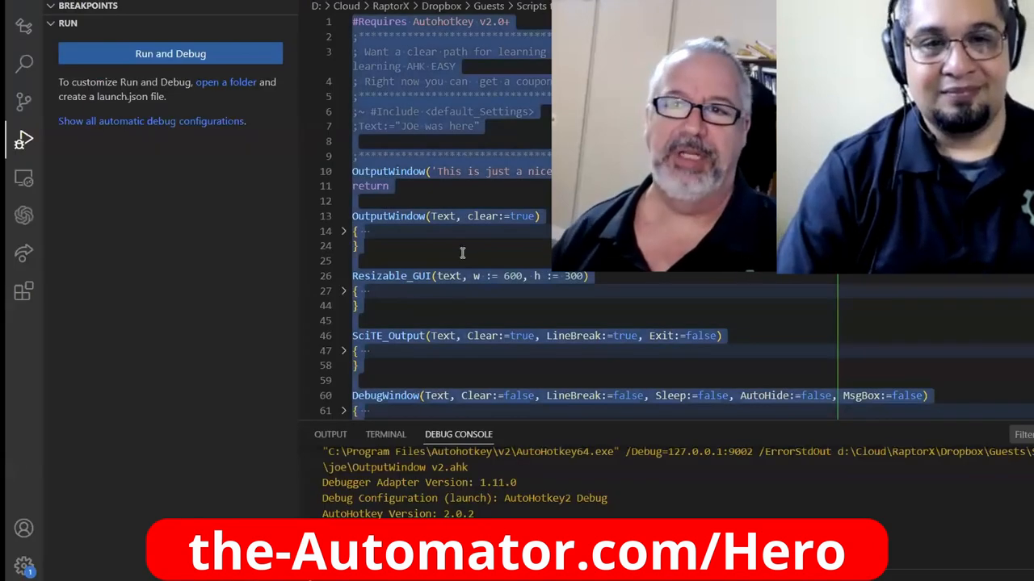